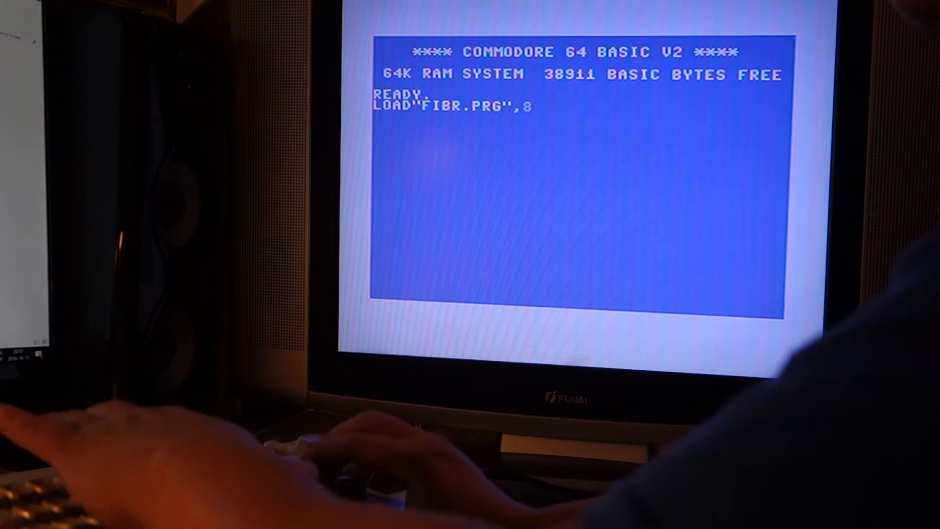
# - Run LOAD"FIBR.PRG",8, which searches for FIBR.PRG and returns ?DEVICE NOT PRESENT ERROR
pyautogui.press('Return')
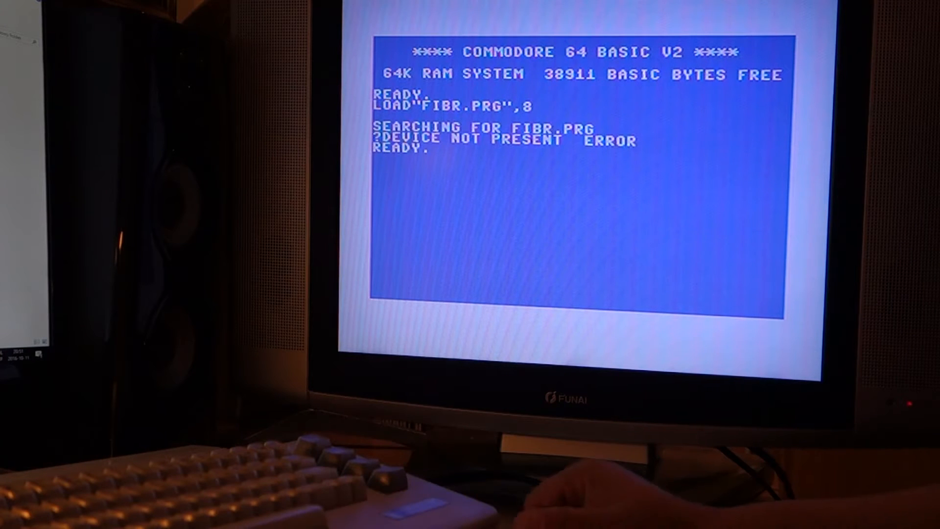